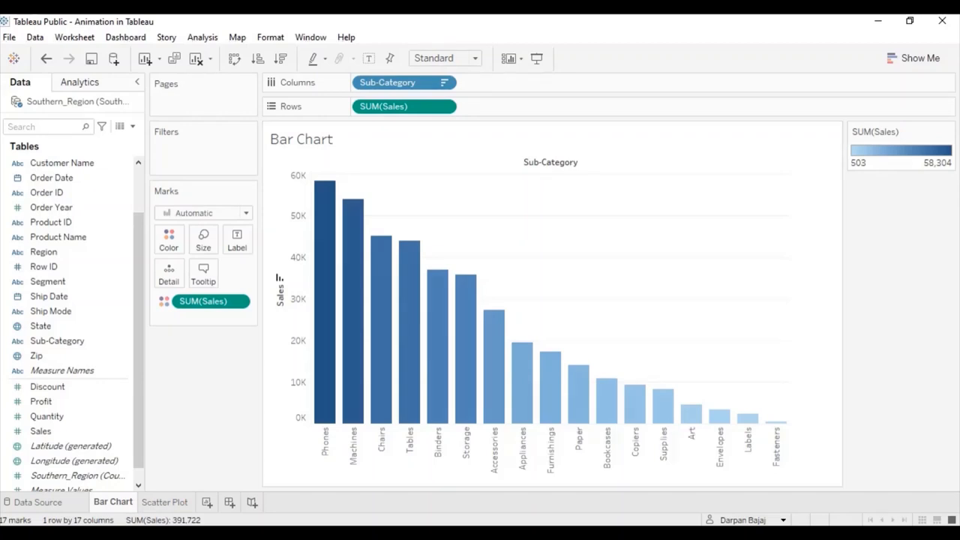
mouse_move(189, 447)
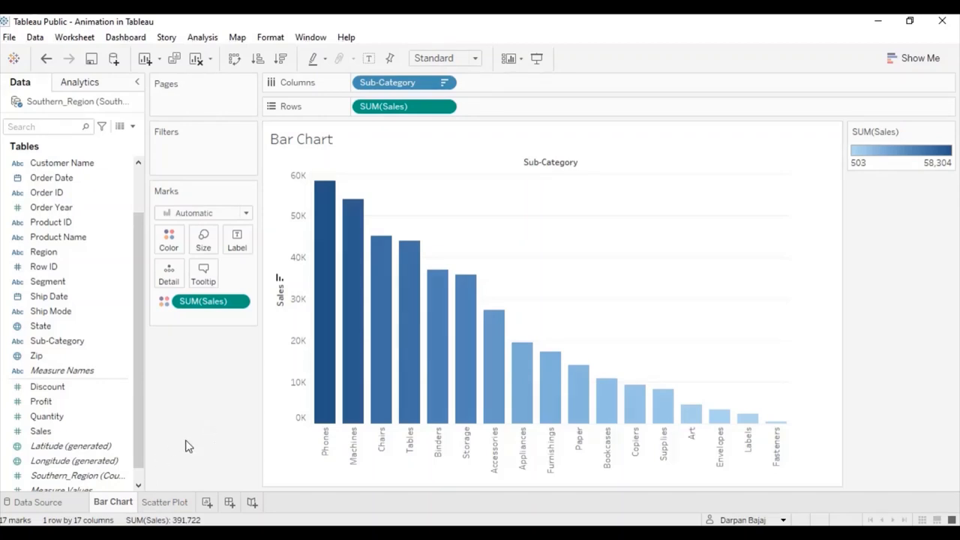
Step: Add a Ship Mode filter to the Bar Chart with all four ship modes included
left_click(165, 501)
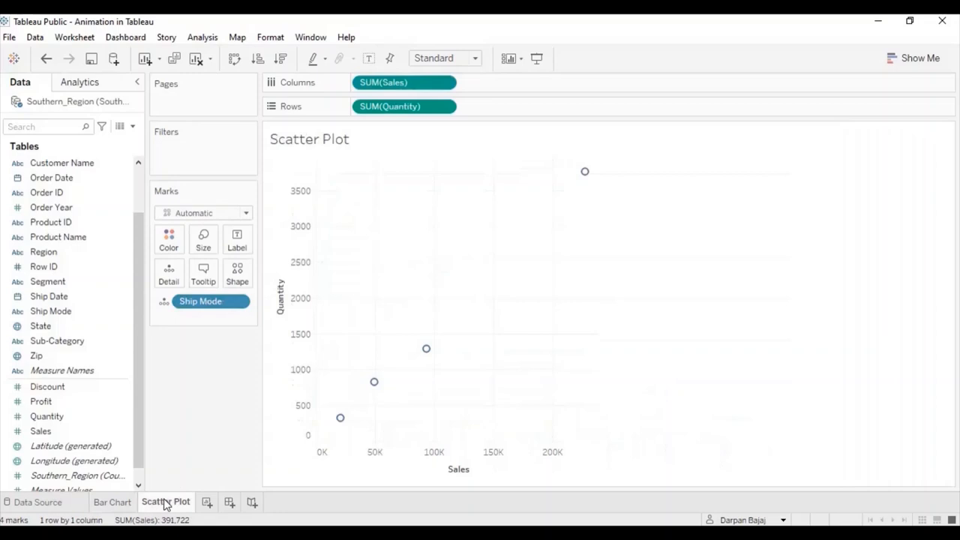
left_click(111, 501)
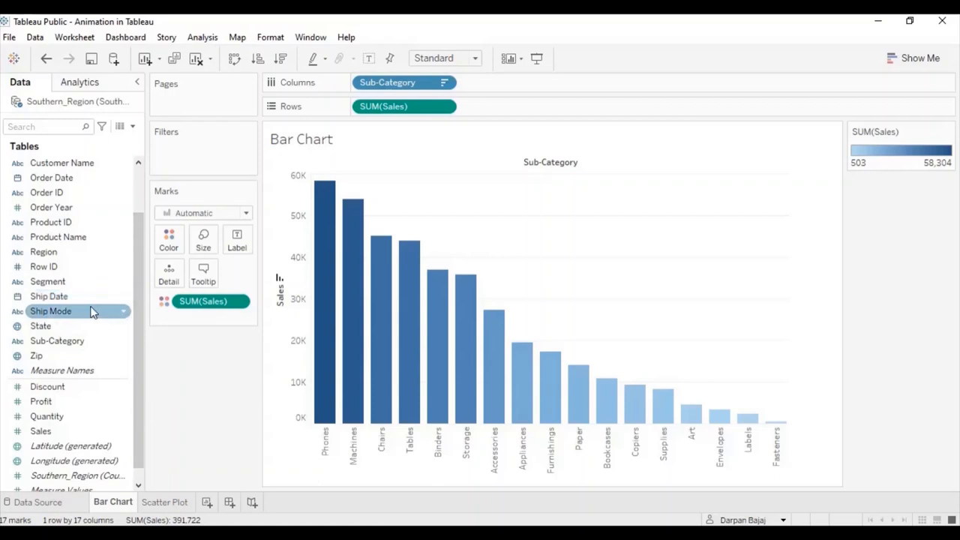
left_click_drag(51, 311, 174, 189)
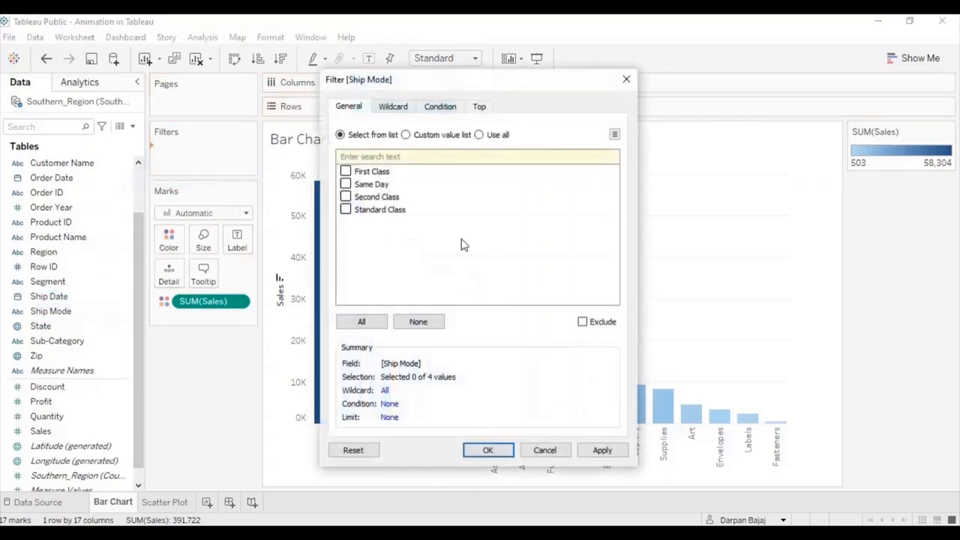
left_click(360, 320)
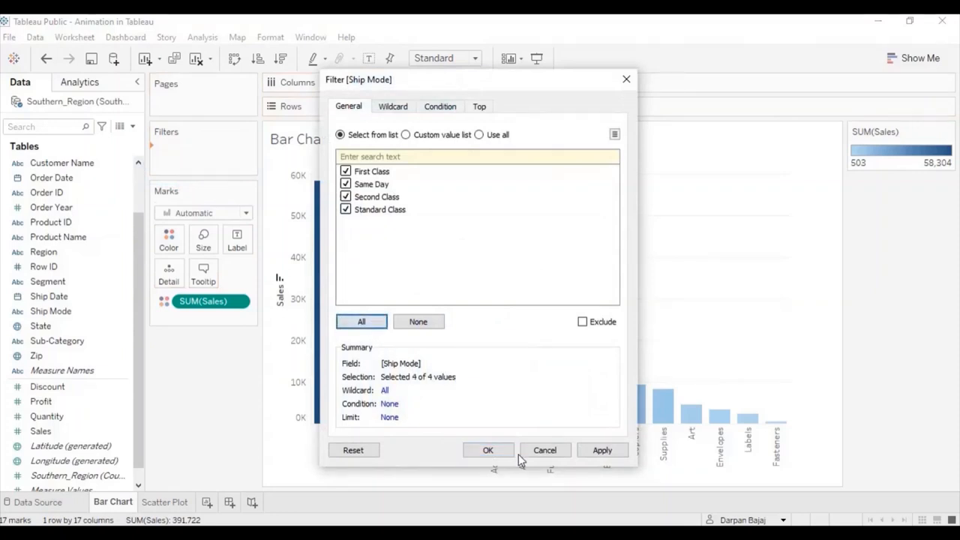
left_click(488, 450)
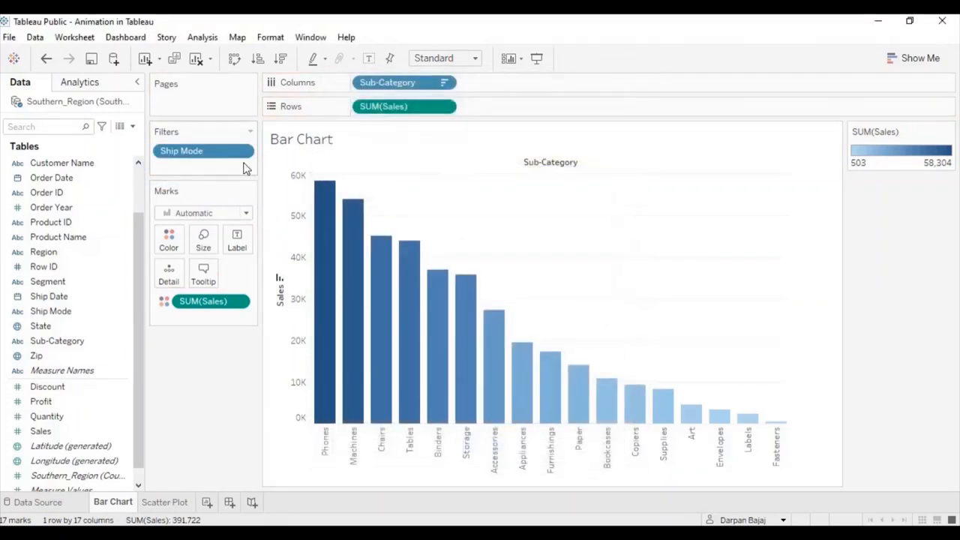
Step: Show the Ship Mode filter card and toggle First Class off and back on
left_click(242, 150)
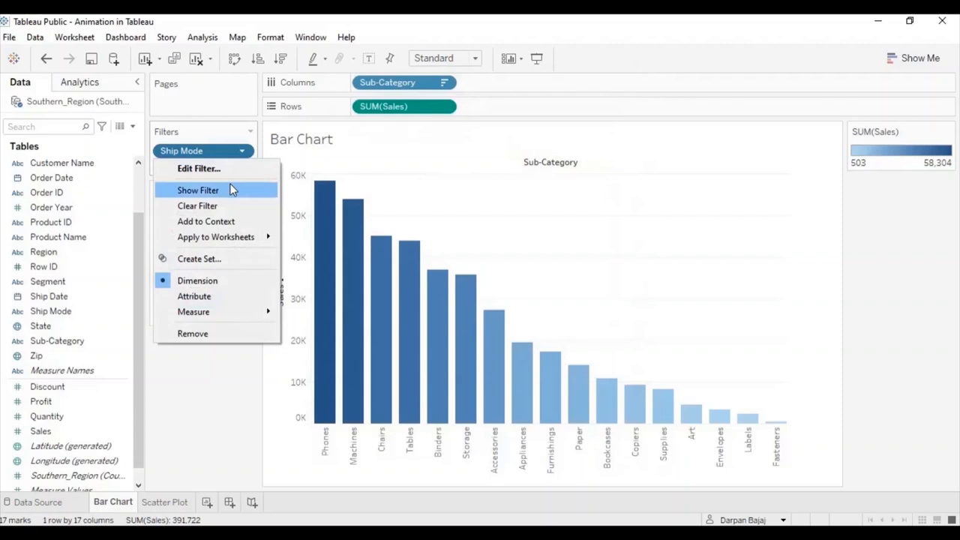
left_click(198, 189)
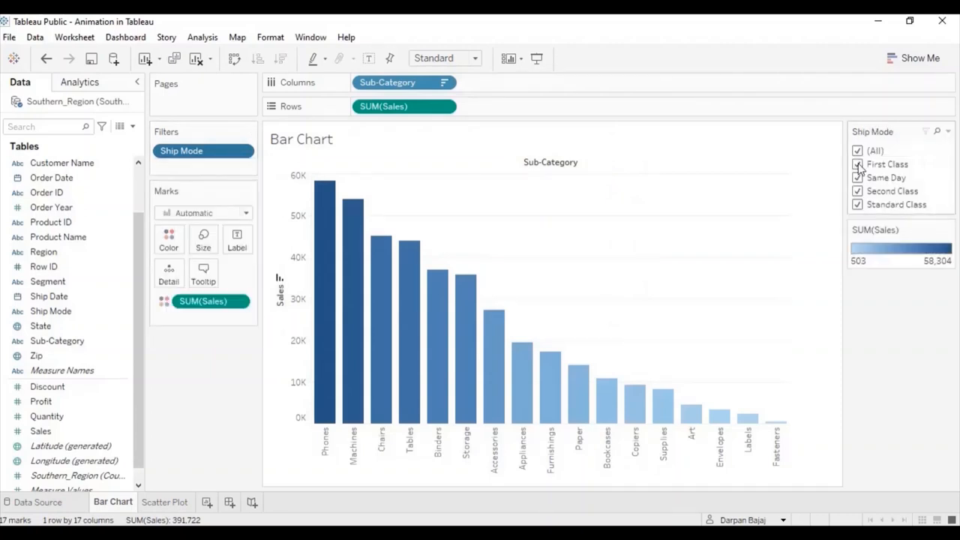
left_click(857, 163)
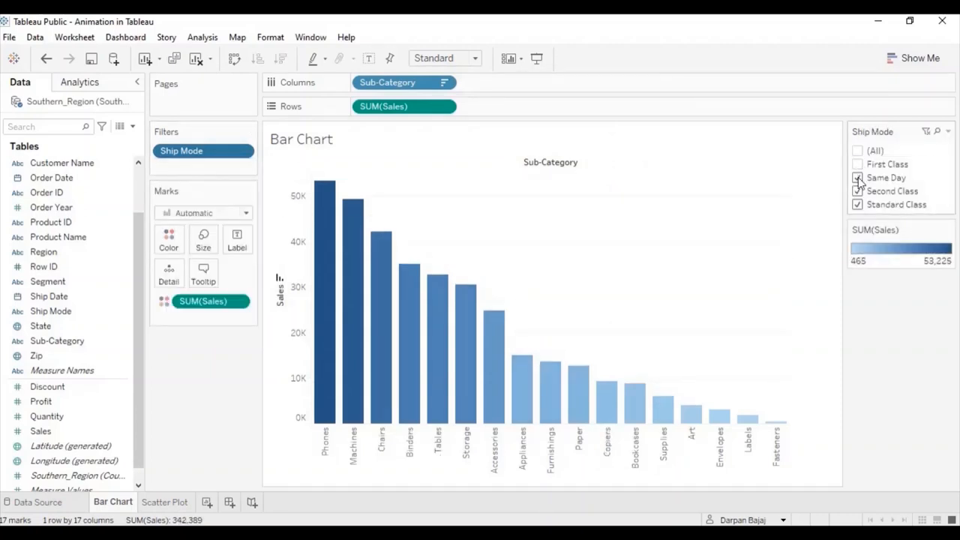
left_click(857, 163)
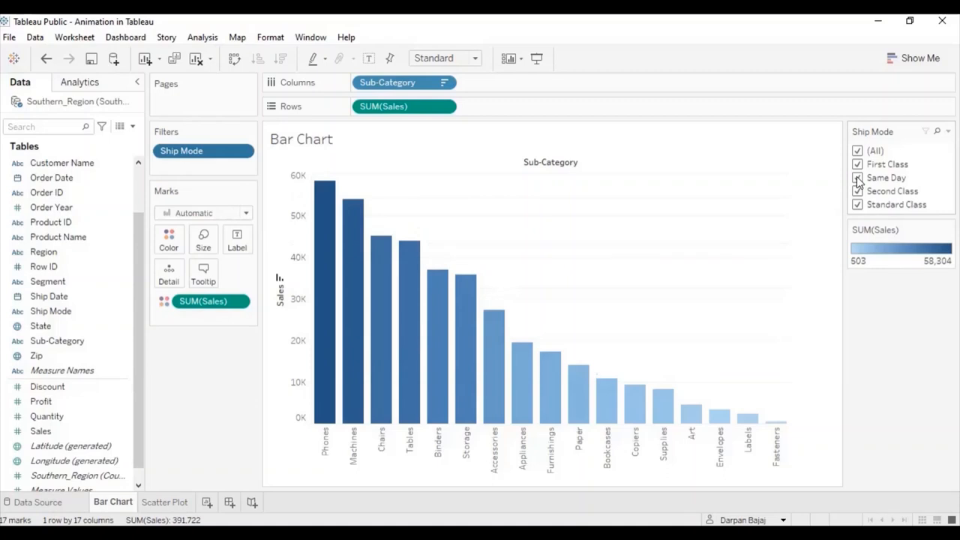
mouse_move(794, 238)
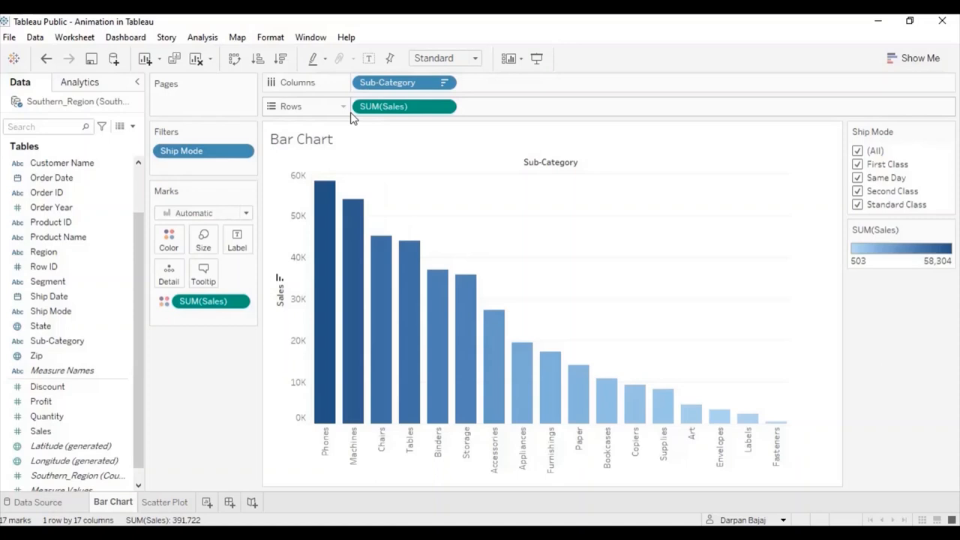
Step: Bring up the Animations settings from the Format menu
left_click(270, 36)
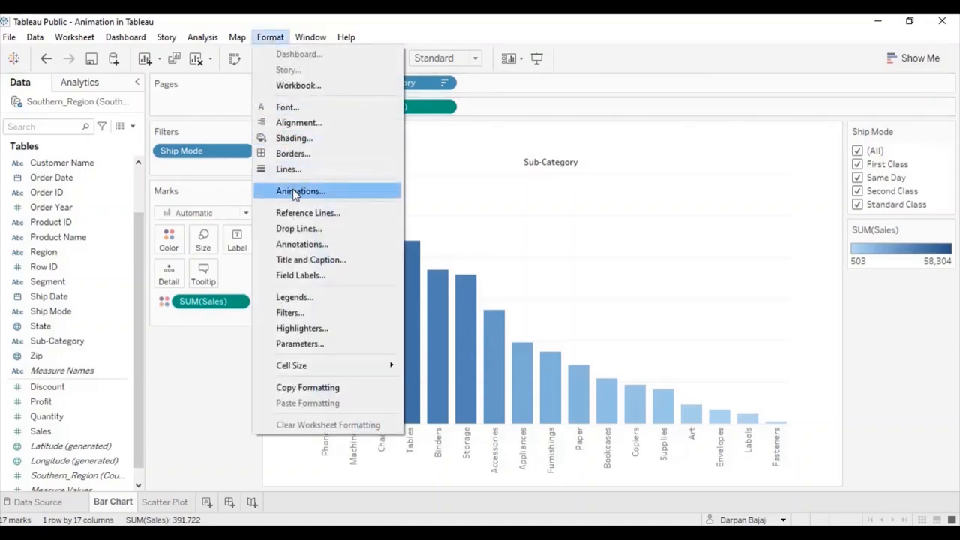
left_click(300, 191)
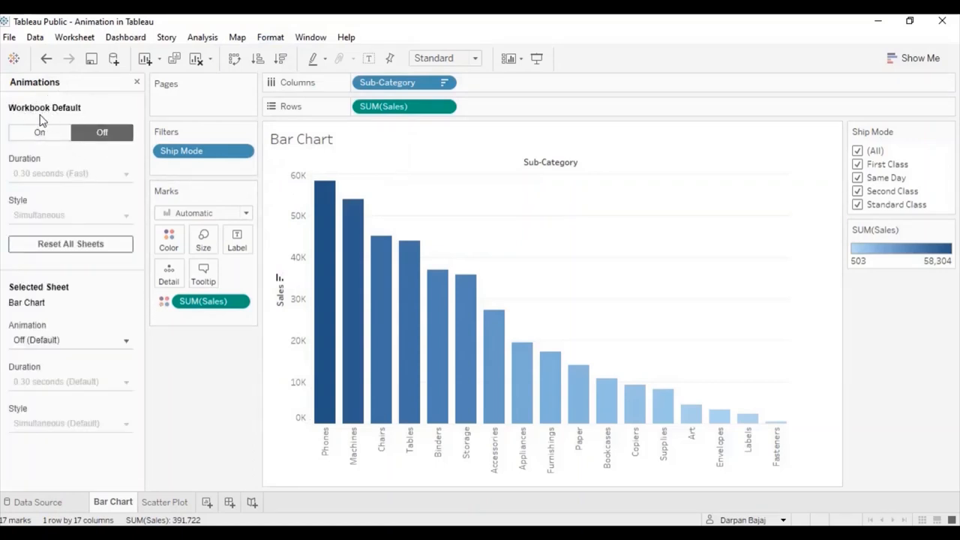
mouse_move(21, 292)
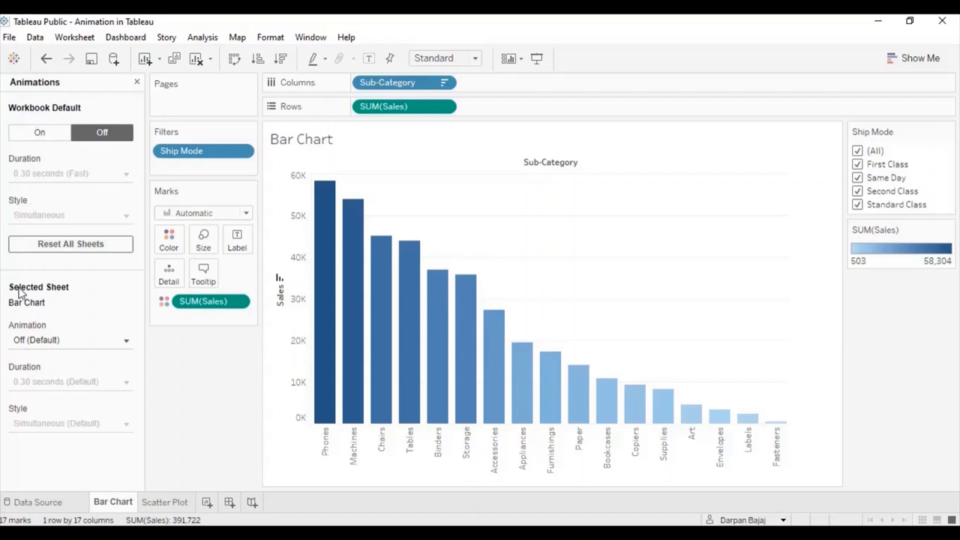
mouse_move(22, 297)
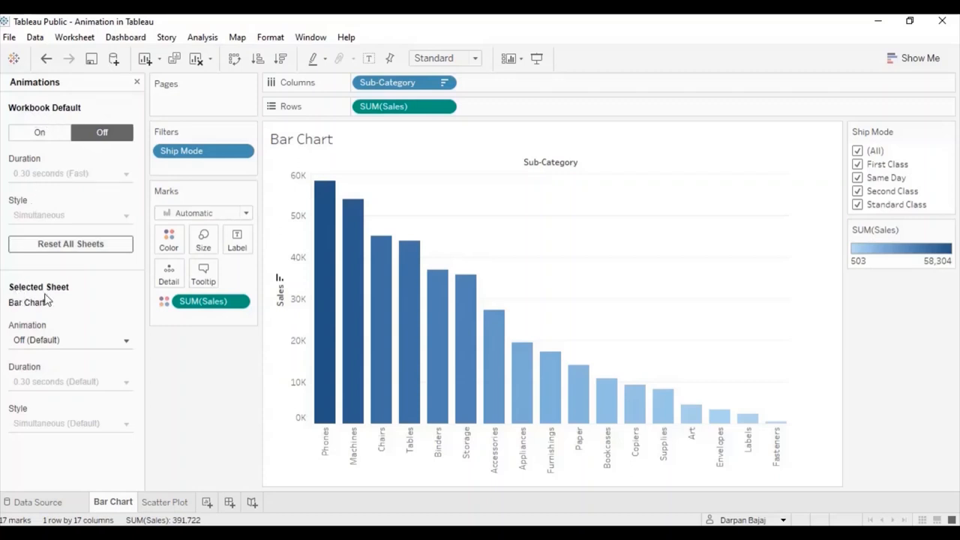
mouse_move(54, 303)
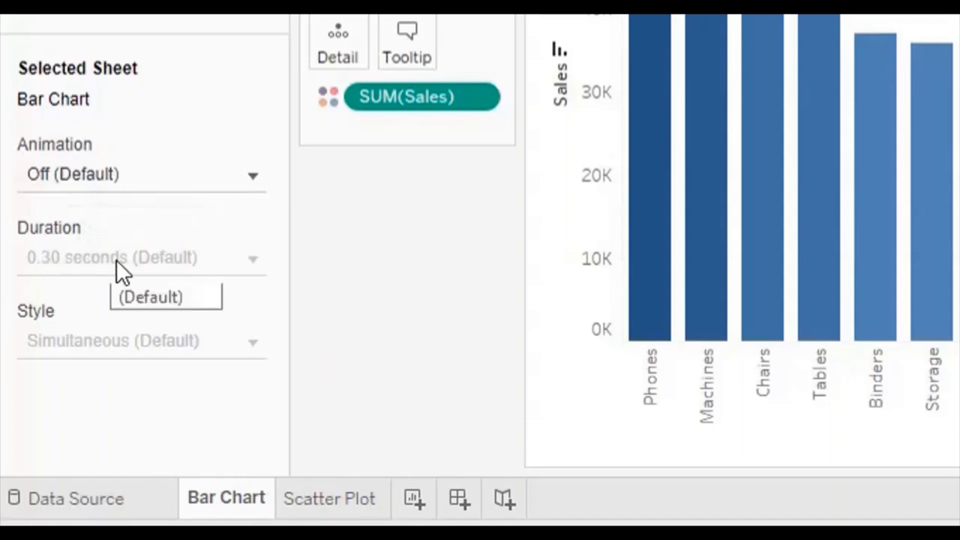
mouse_move(158, 270)
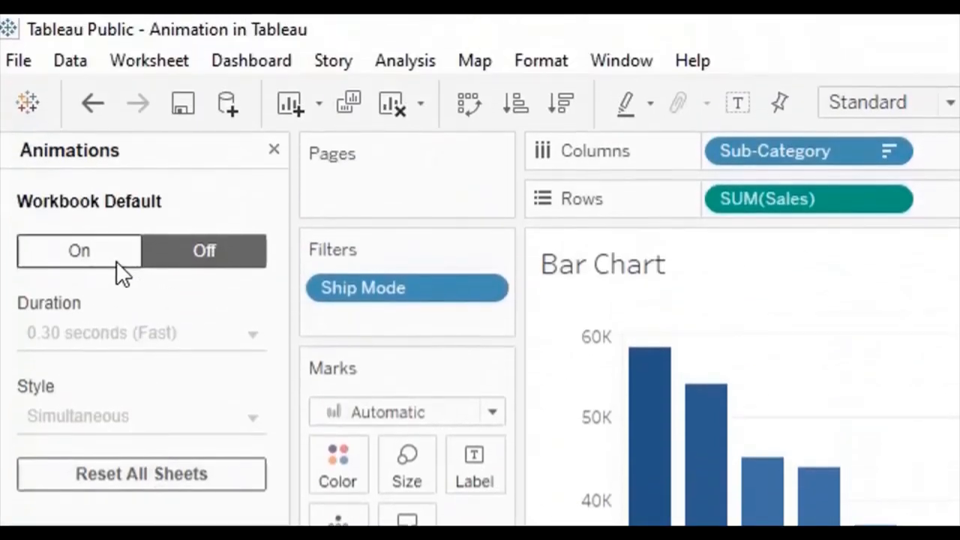
Step: Turn on animation for the Bar Chart sheet with a 2.00-second (Very Slow) duration
left_click(204, 251)
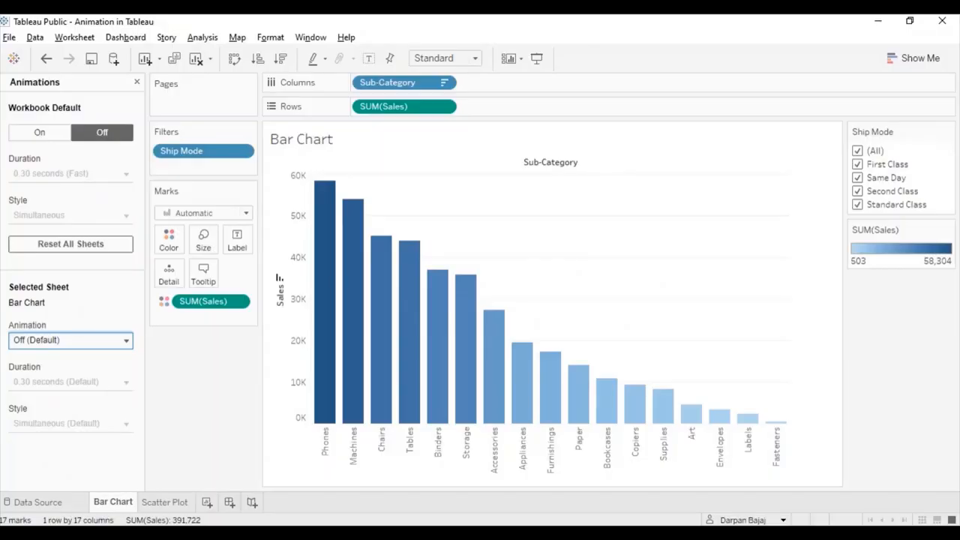
mouse_move(138, 348)
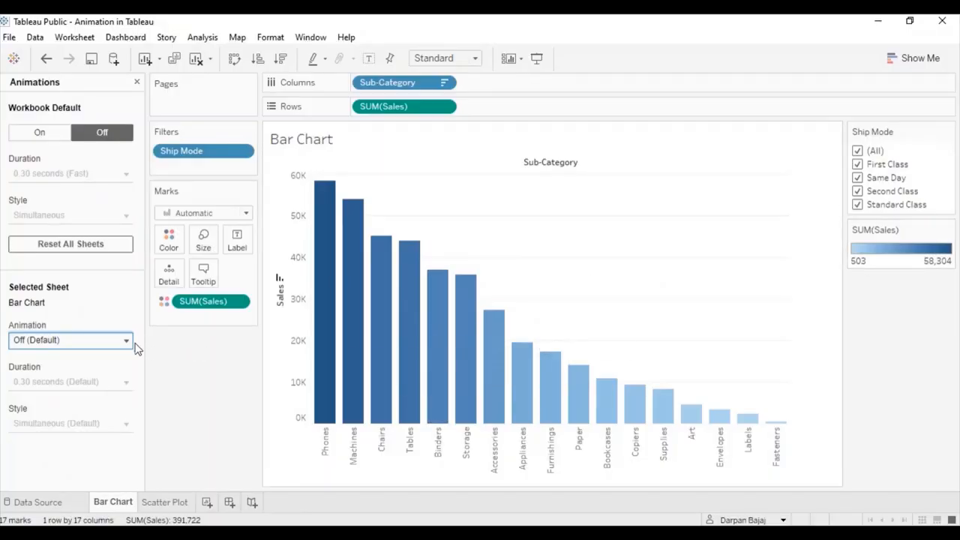
left_click(69, 339)
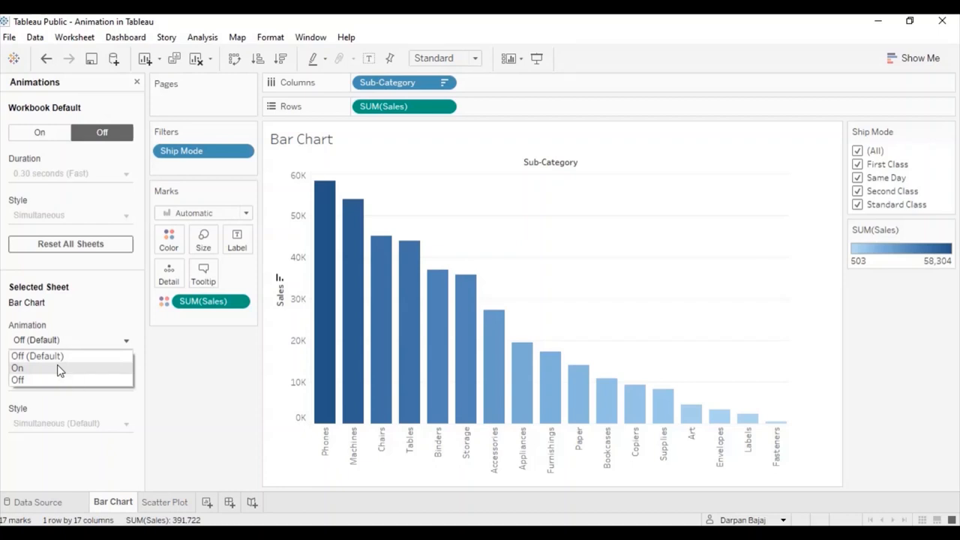
left_click(18, 367)
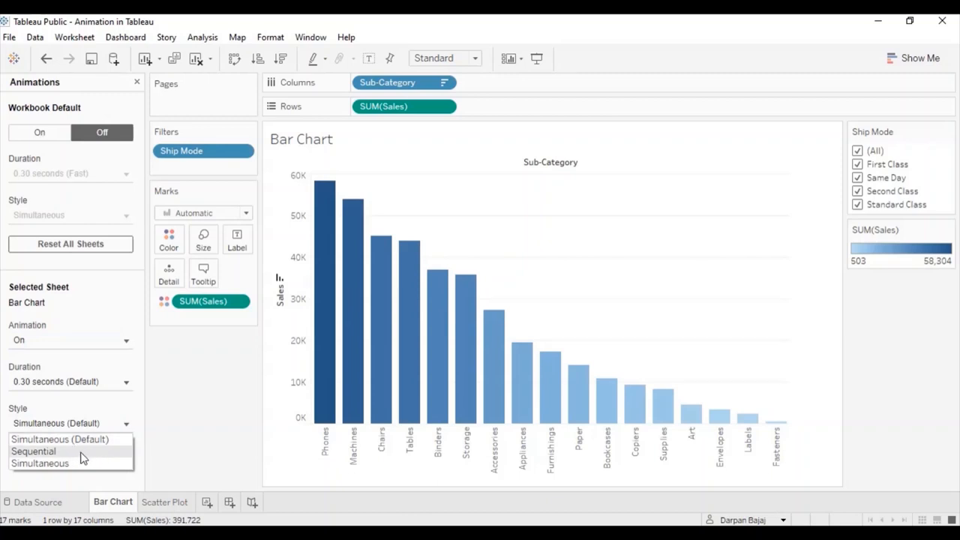
mouse_move(72, 463)
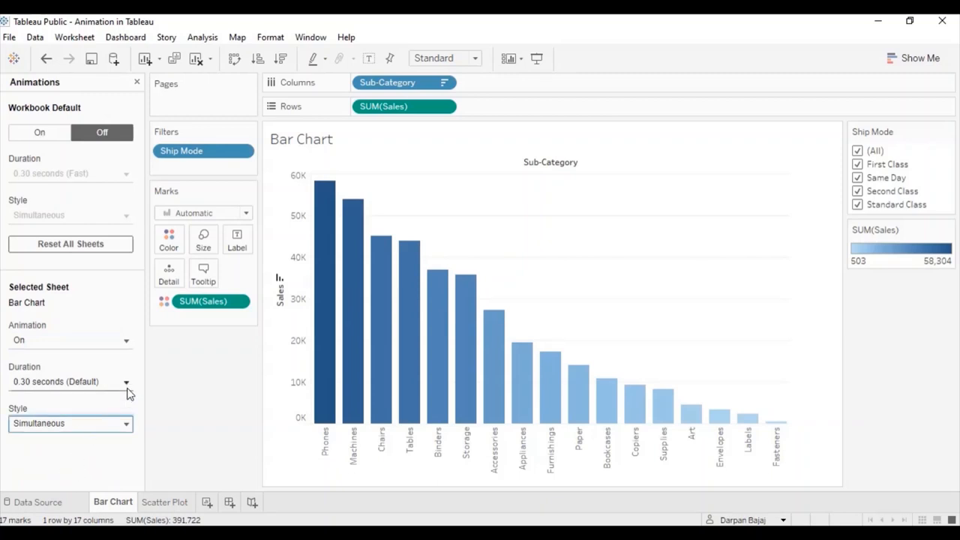
left_click(126, 383)
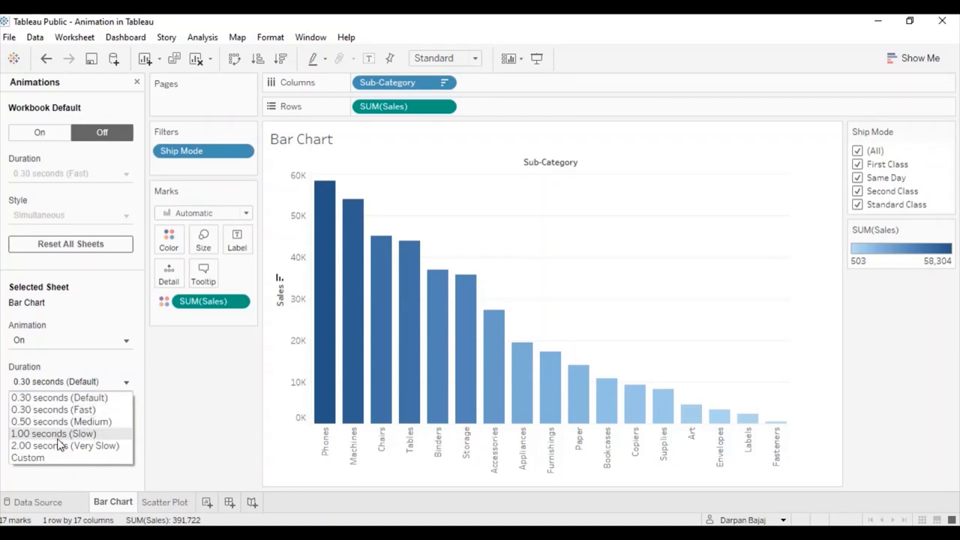
left_click(66, 446)
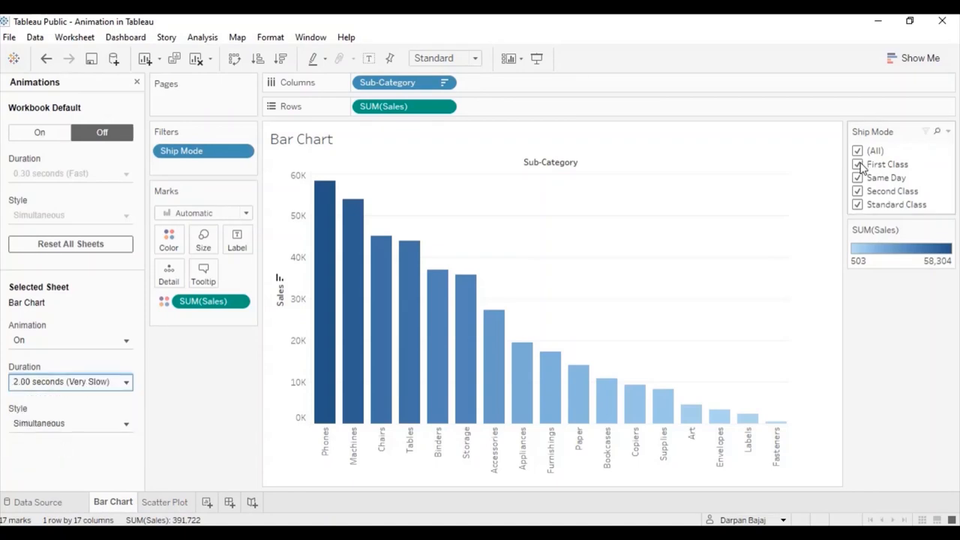
Step: Preview the slow animation by toggling First Class and Same Day, then restore all ship modes
left_click(858, 163)
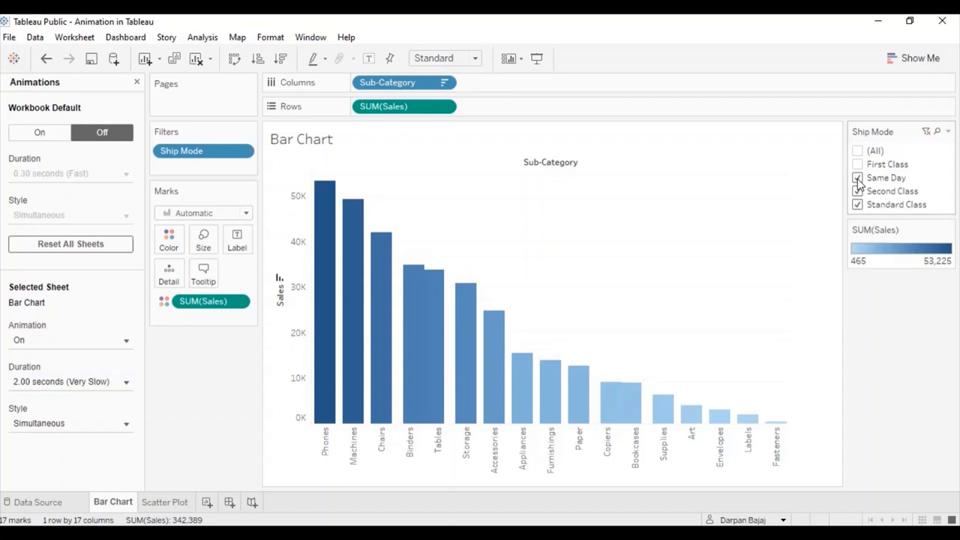
left_click(858, 177)
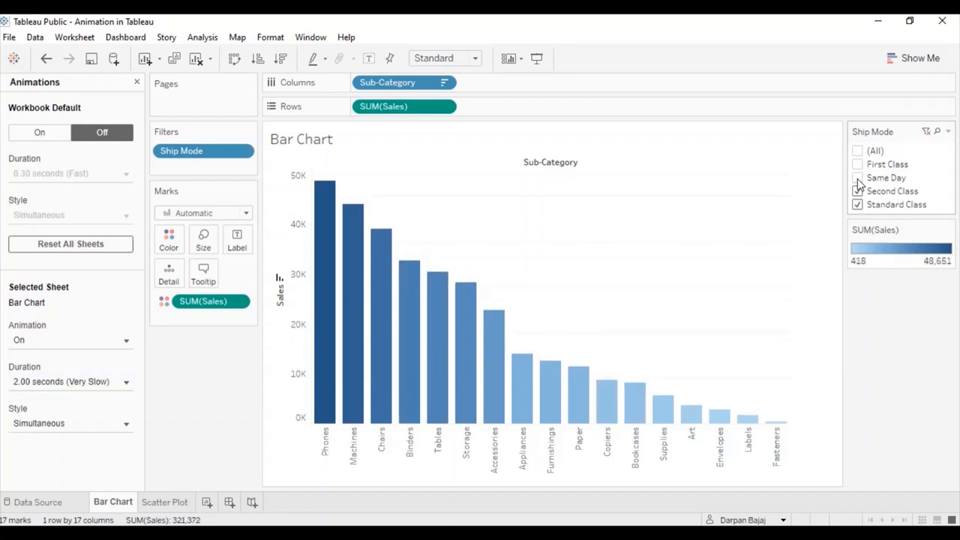
left_click(857, 163)
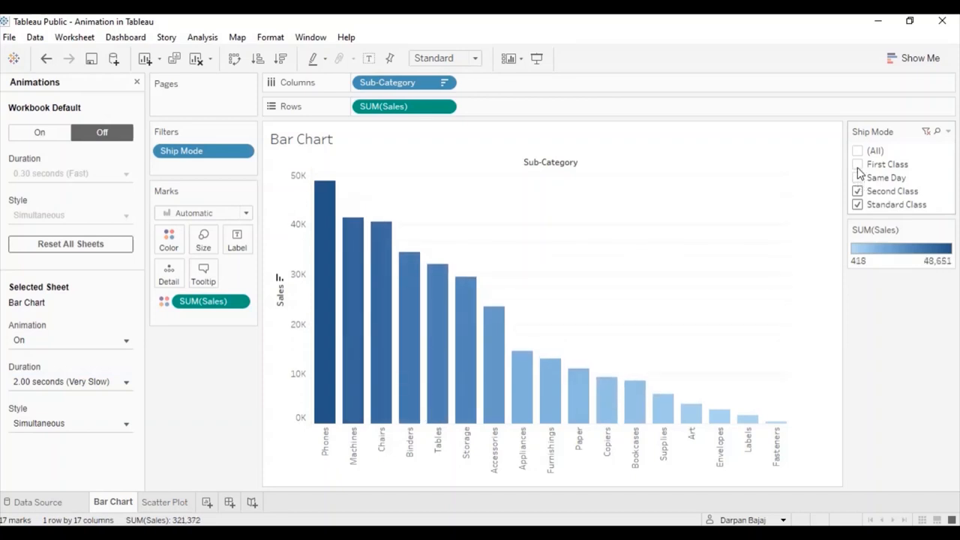
left_click(857, 164)
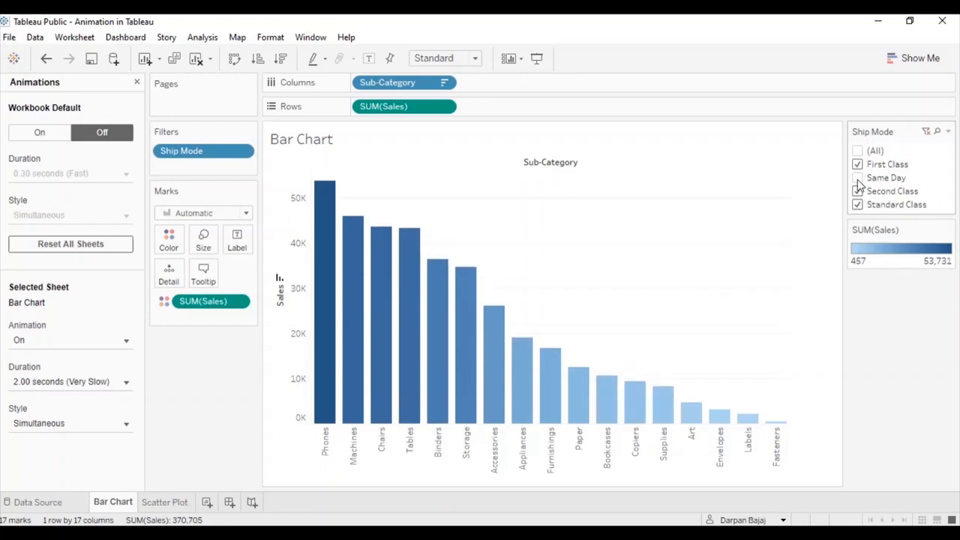
left_click(126, 423)
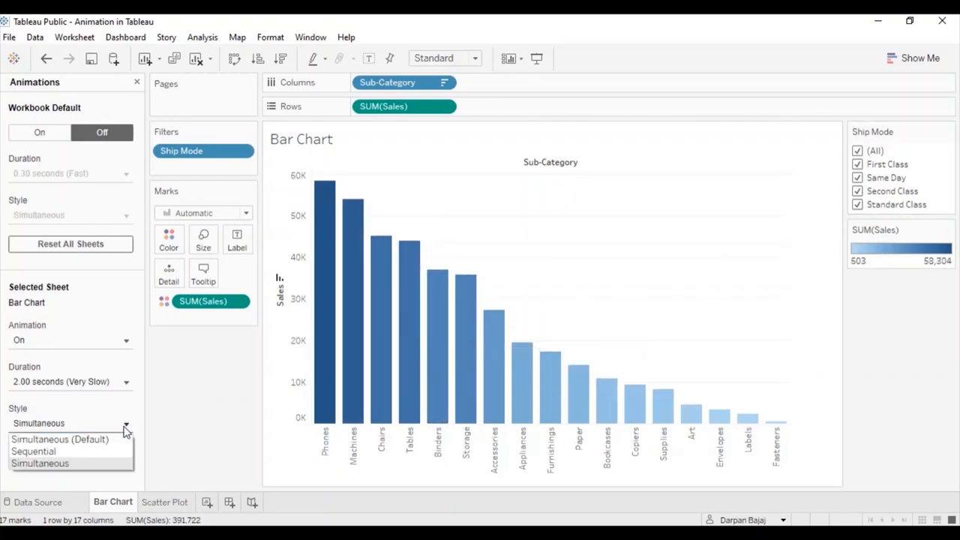
Step: Set the Bar Chart animation style to Sequential and include Standard and Second Class again
left_click(39, 462)
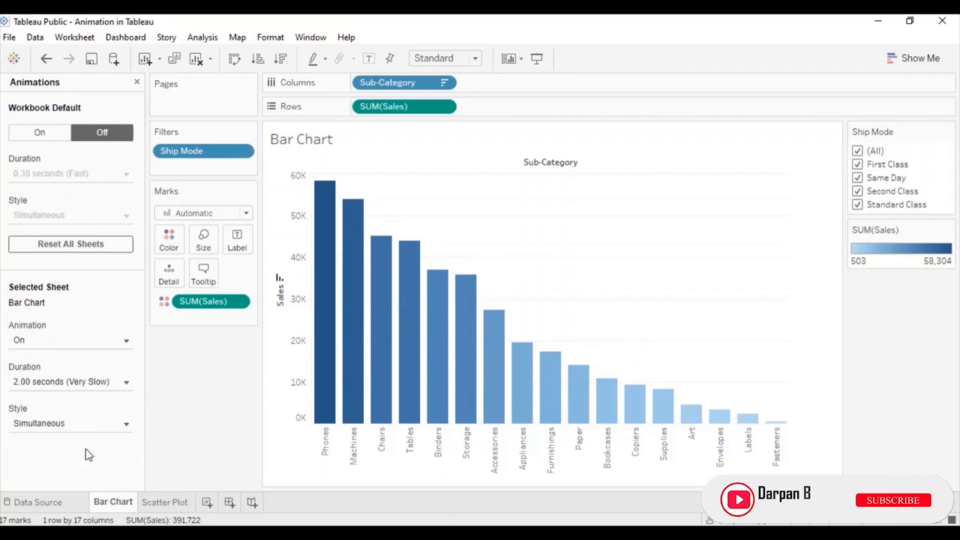
left_click(71, 423)
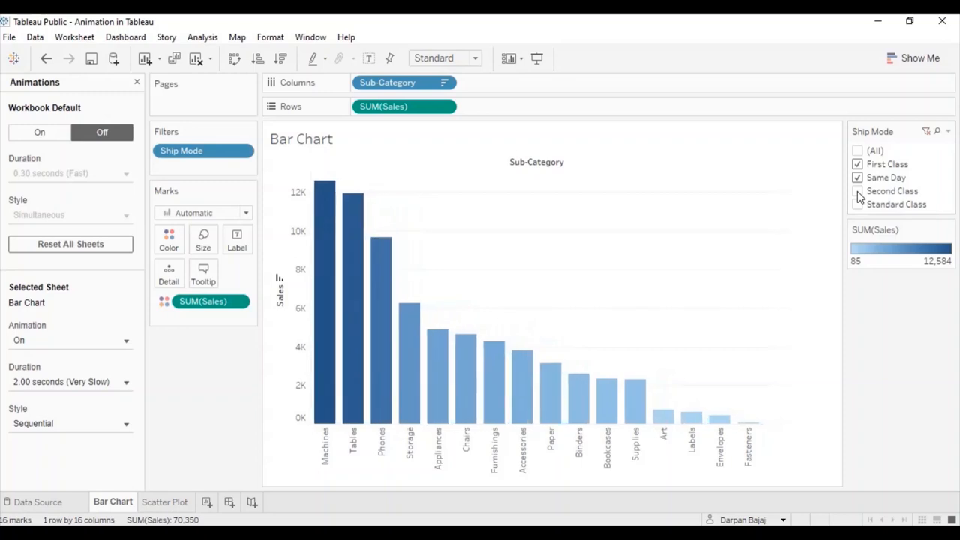
left_click(858, 204)
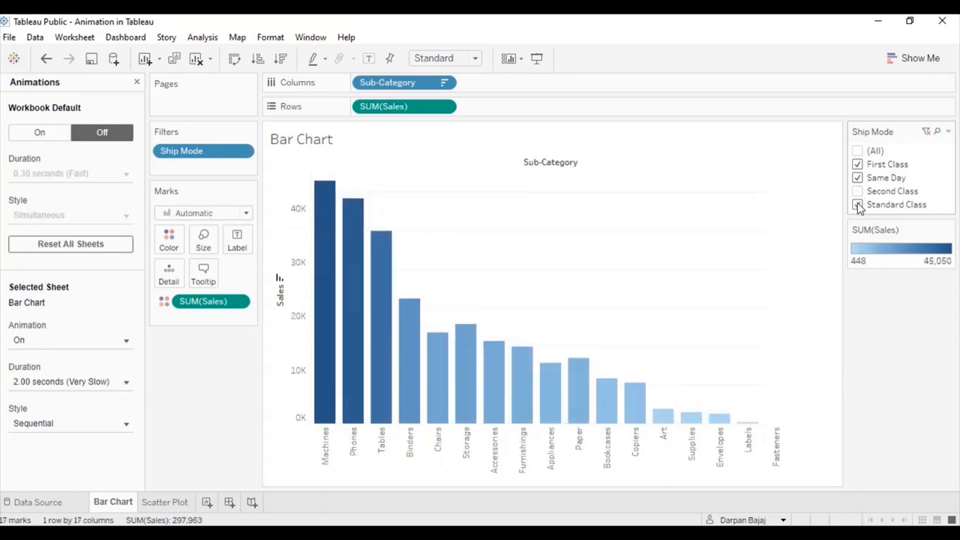
left_click(858, 190)
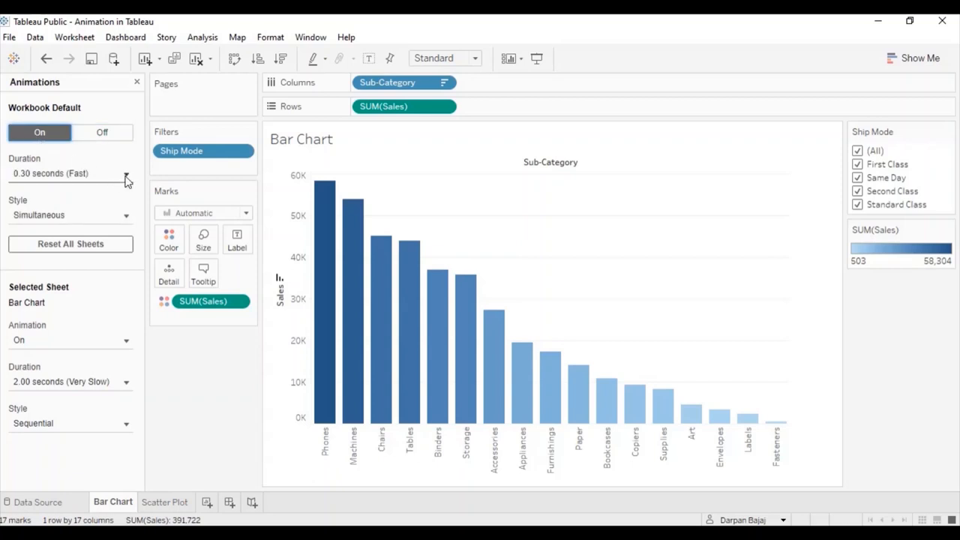
Step: Set the workbook default animation duration to 2.00 seconds (Very Slow) and go to Scatter Plot
left_click(126, 174)
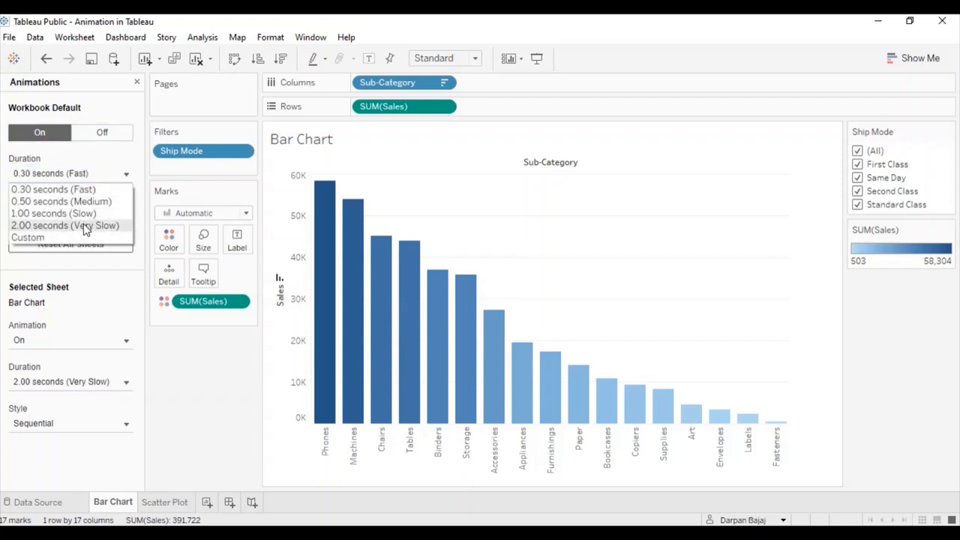
left_click(64, 225)
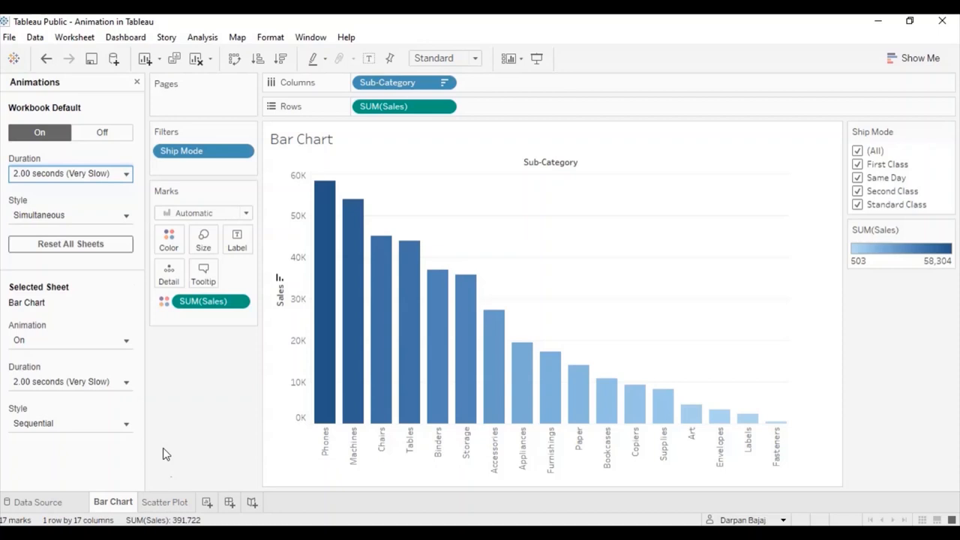
left_click(165, 500)
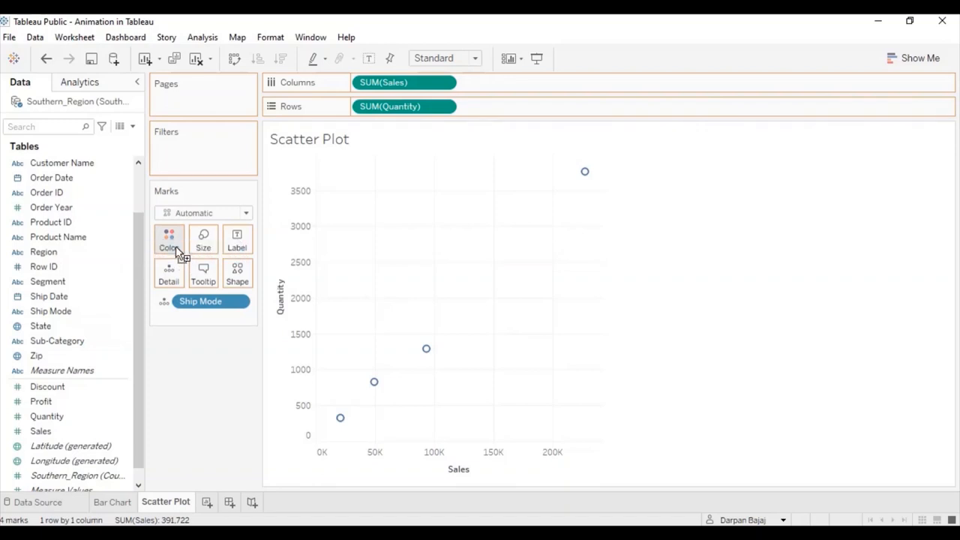
Step: Colour the scatter plot points by State, adding a State colour legend
left_click(168, 238)
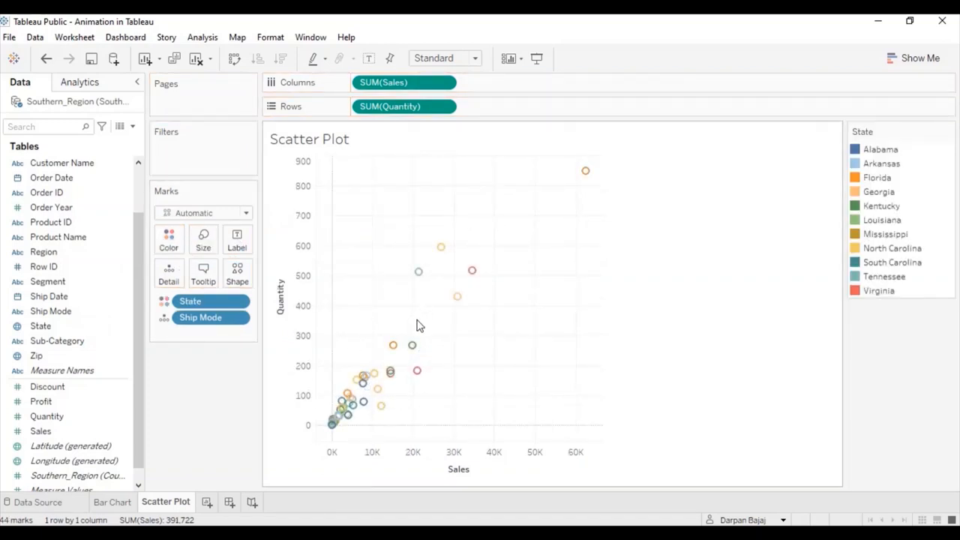
mouse_move(429, 314)
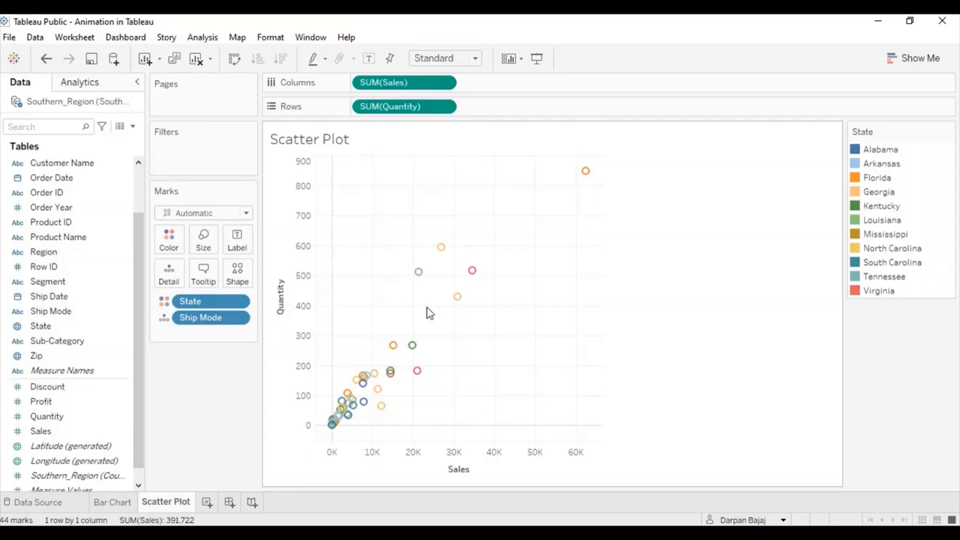
mouse_move(446, 326)
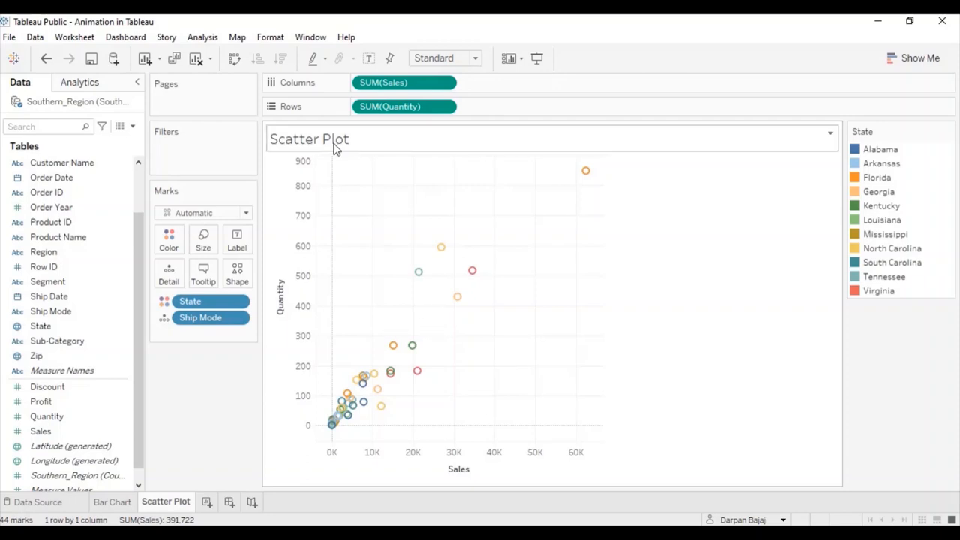
left_click(270, 36)
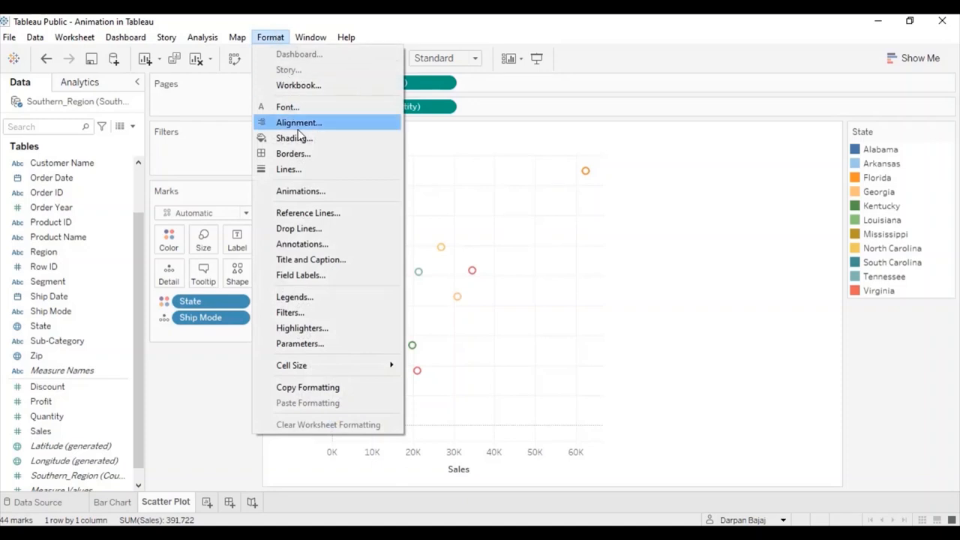
Step: Reset all sheets to the workbook animation default and turn workbook animations off
left_click(300, 190)
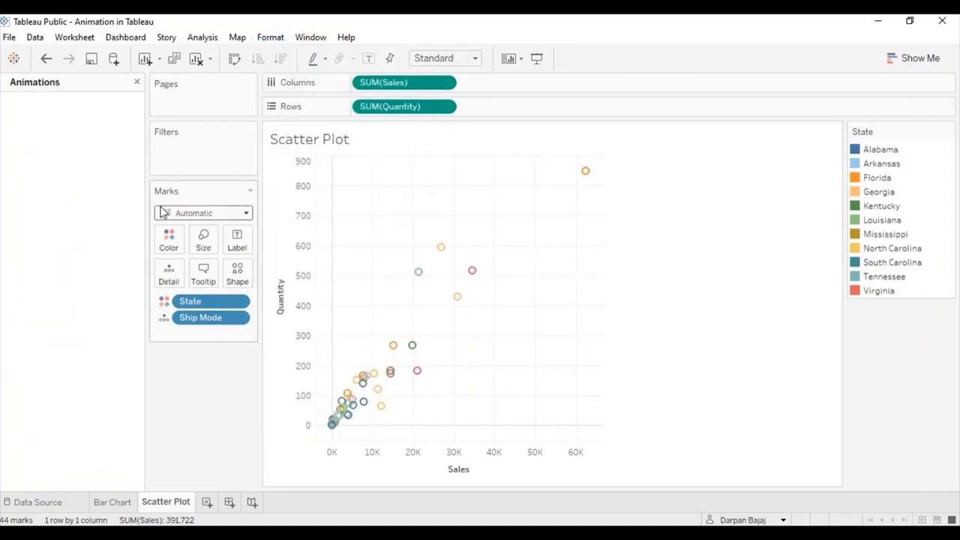
left_click(34, 81)
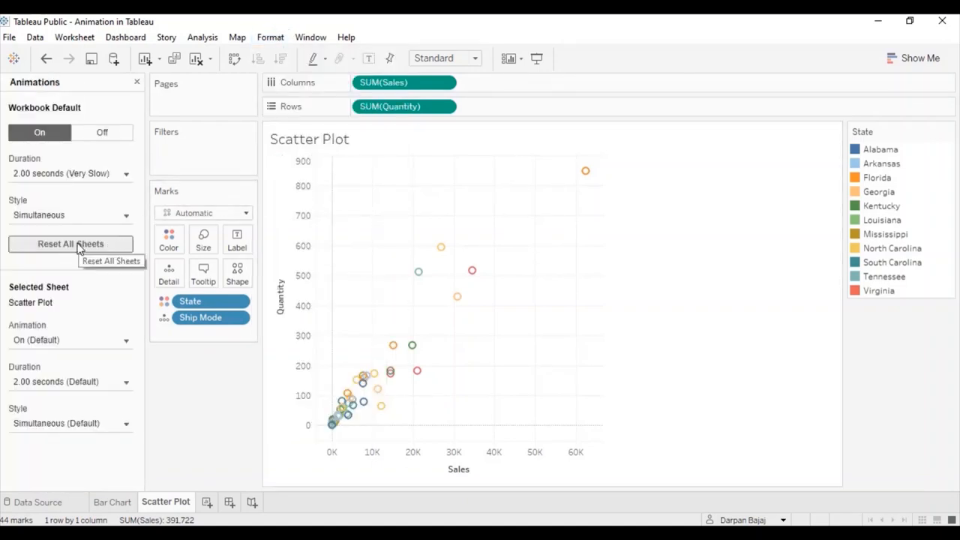
left_click(102, 132)
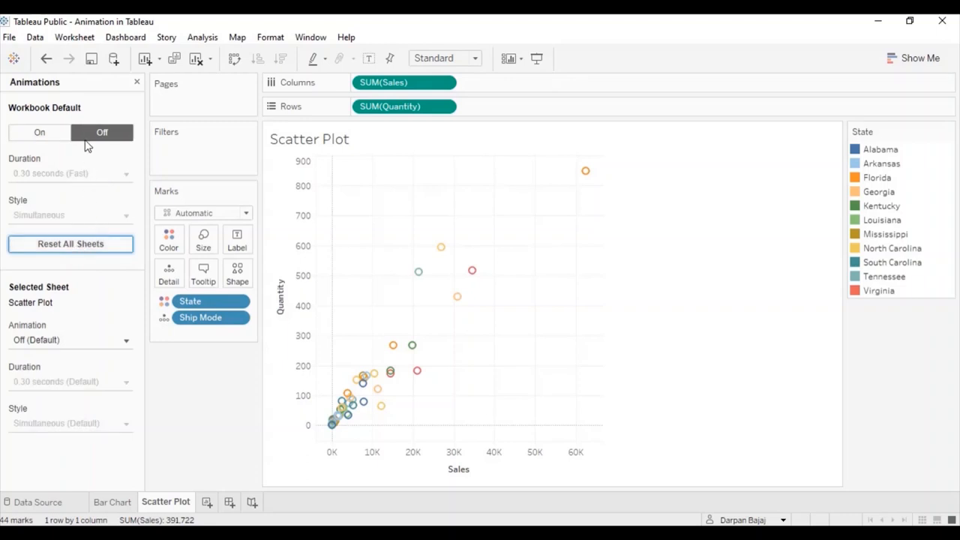
mouse_move(249, 359)
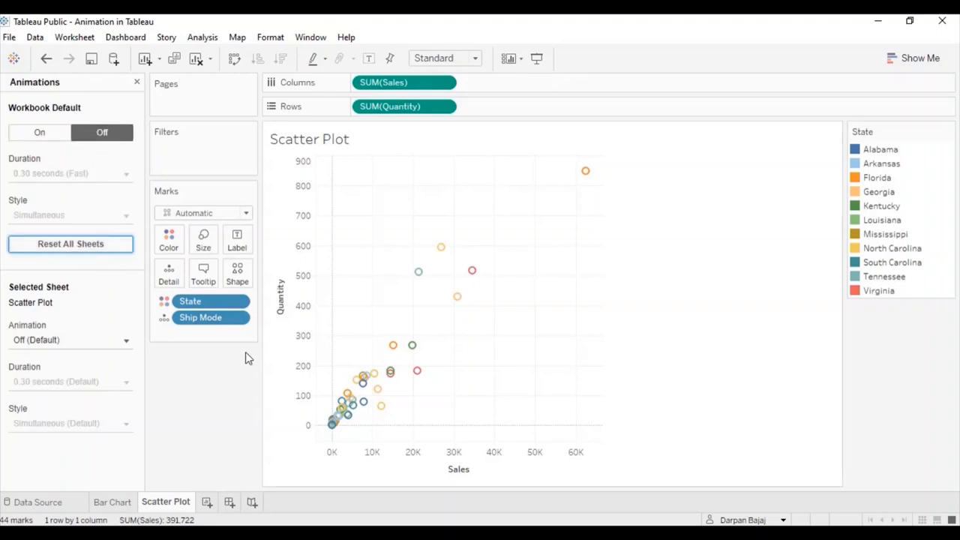
mouse_move(318, 382)
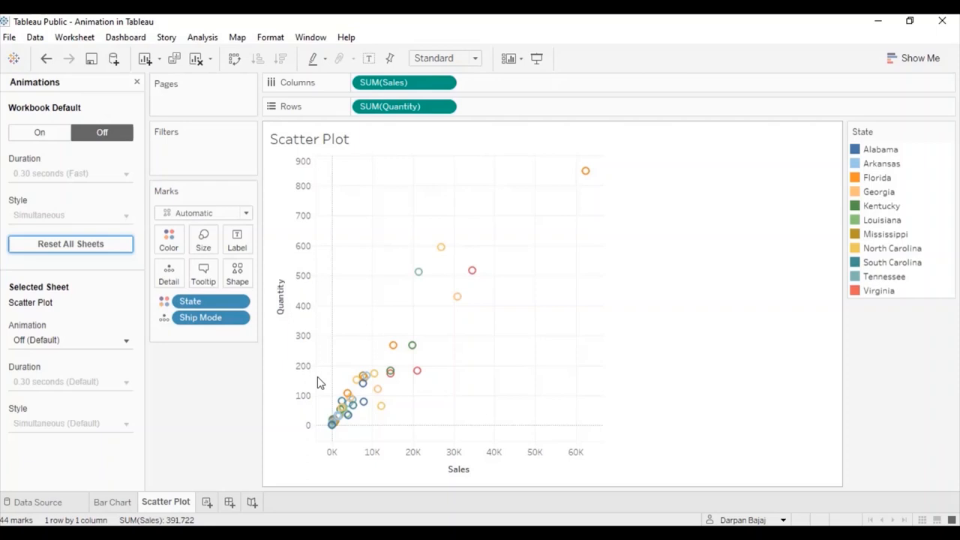